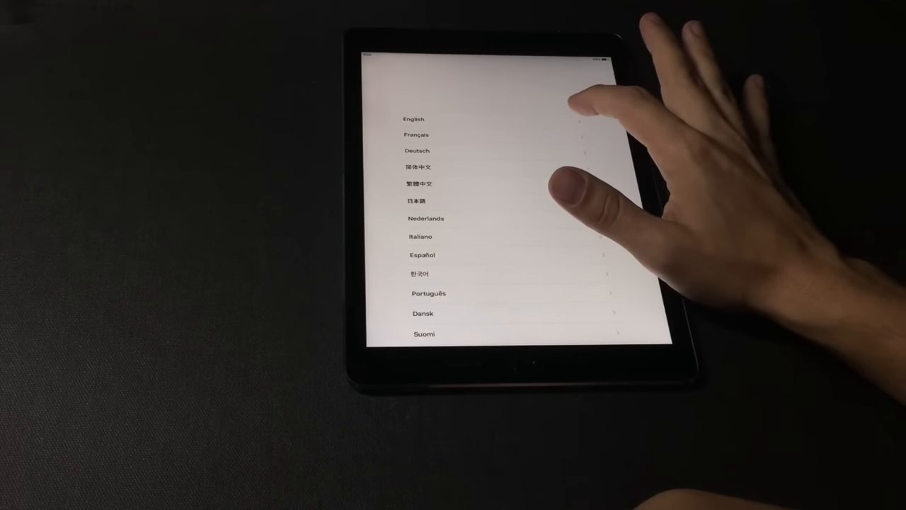
Choose English as the iPad's language in Setup Assistant.
left_click(414, 119)
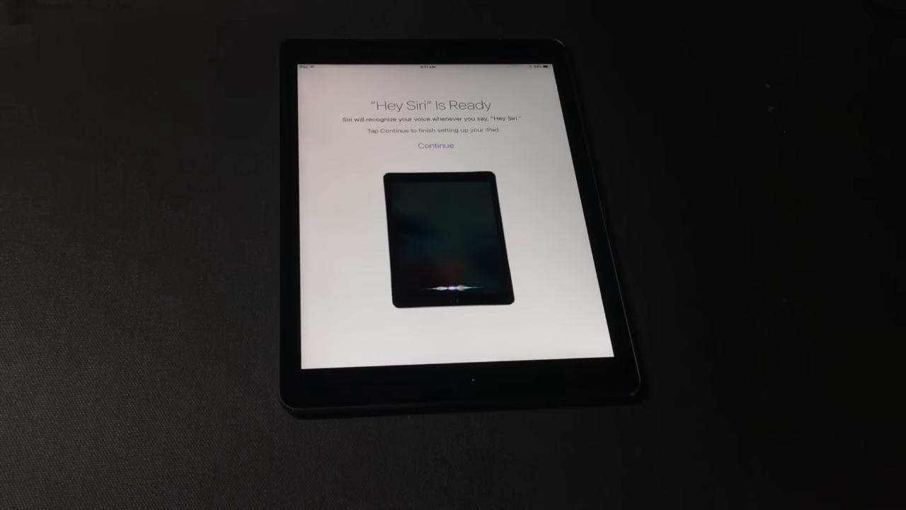
Finish Setup Assistant after "Hey Siri" Is Ready and land on the home screen.
left_click(436, 146)
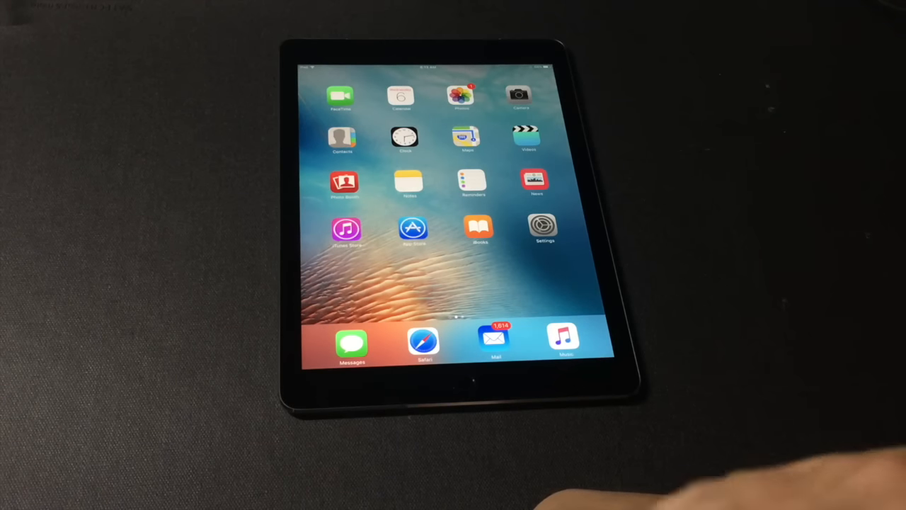
Launch the App Store and answer Not Now to the Family Sharing prompt so Featured loads.
left_click(413, 228)
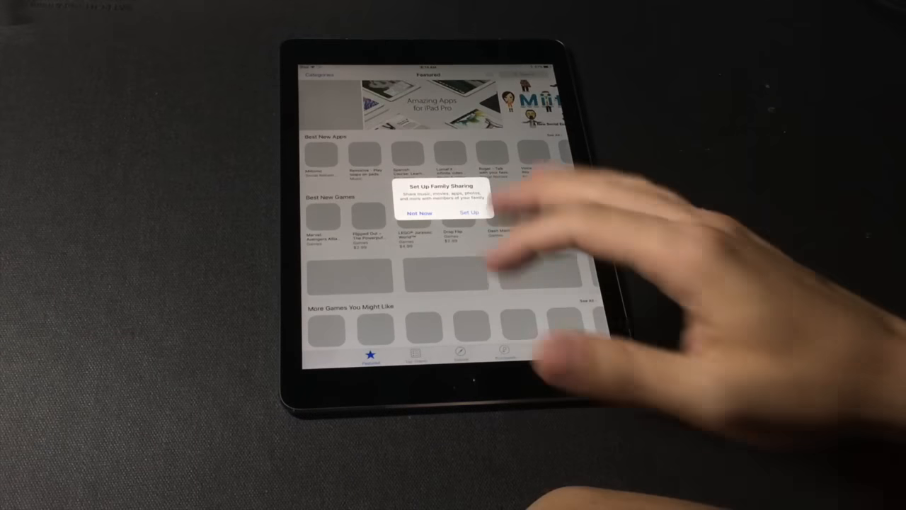
left_click(418, 212)
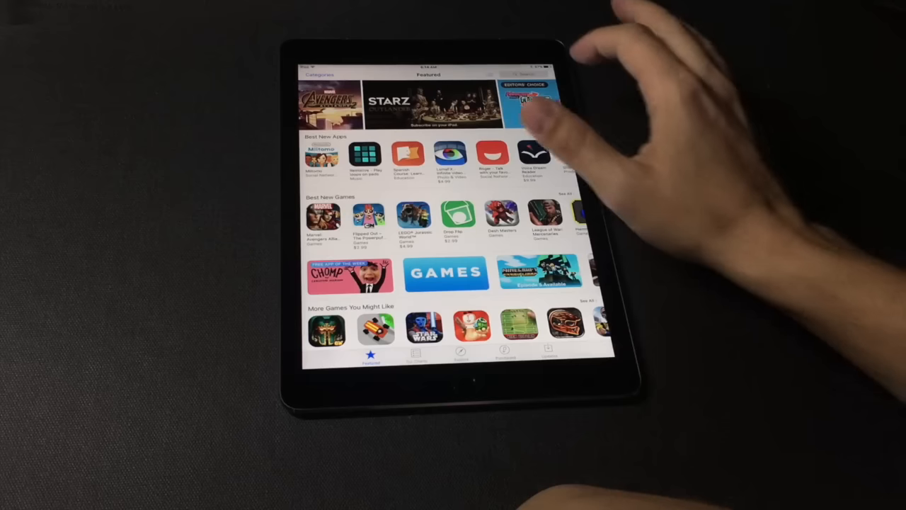
Search the store for Pocket, get it, and see it on the home screen.
left_click(513, 75)
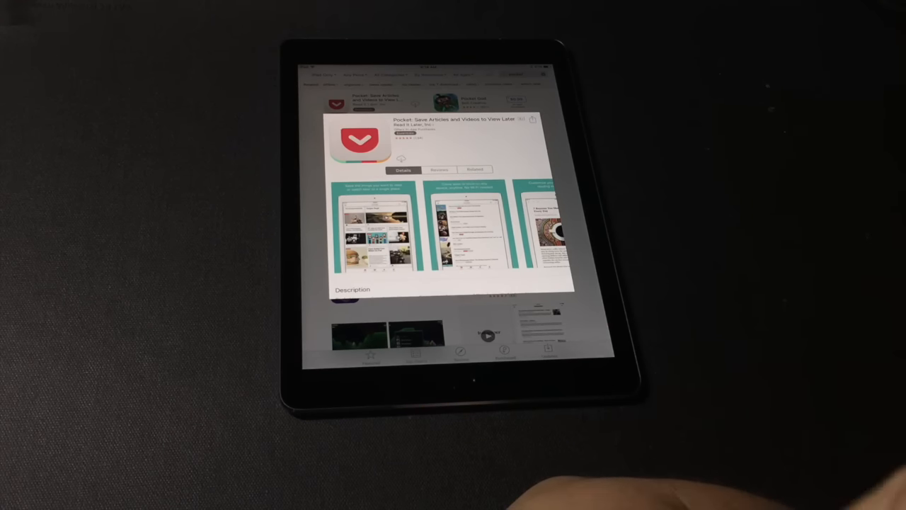
mouse_move(637, 248)
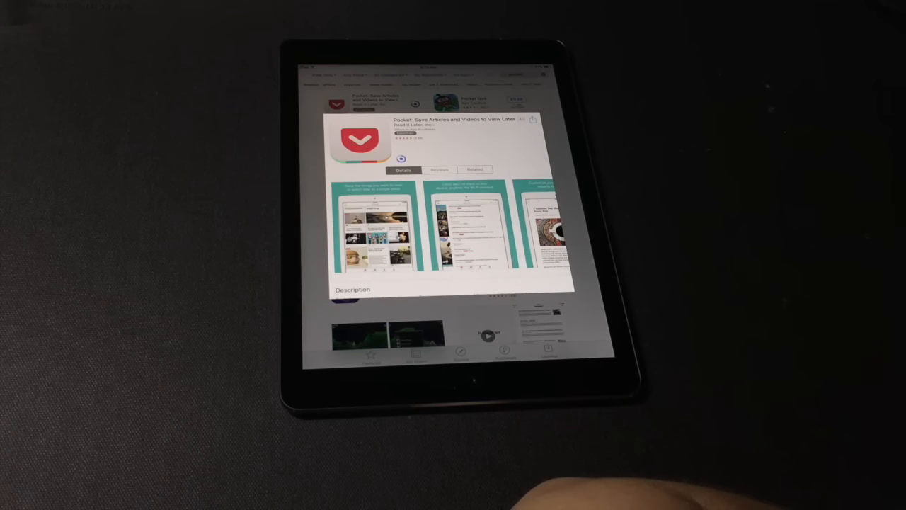
mouse_move(637, 346)
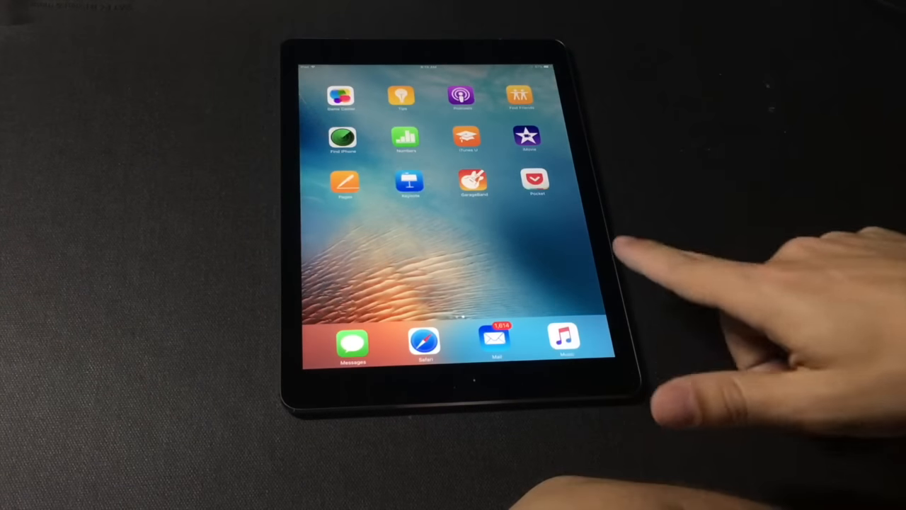
scroll("left", 3)
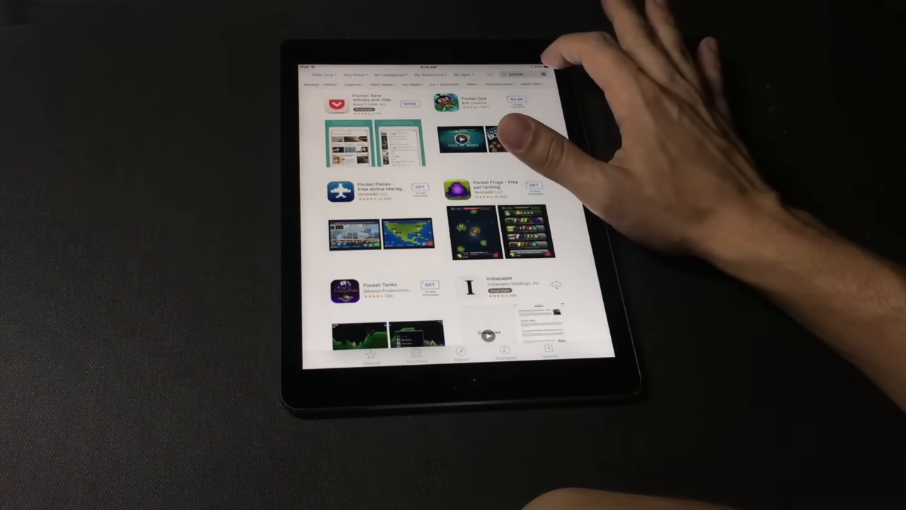
Search the store for Netflix so its results replace the Pocket ones.
left_click(512, 73)
type("netflix")
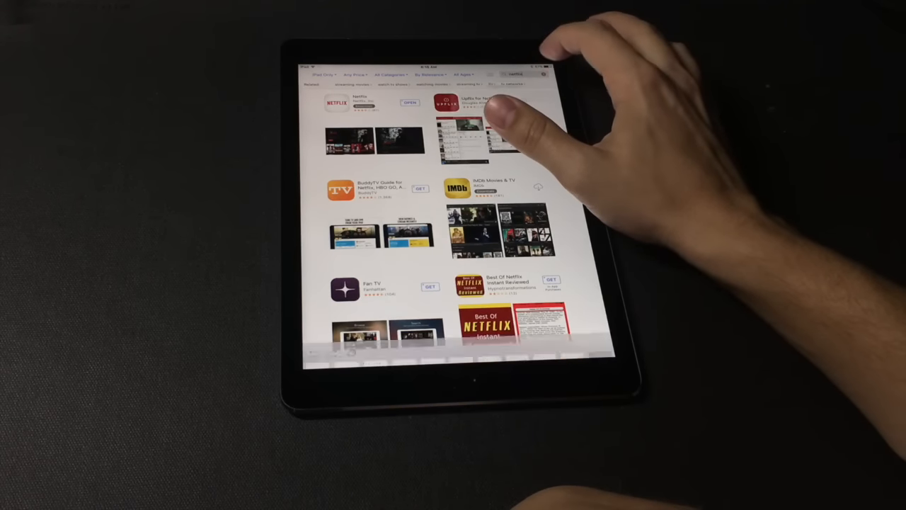
Search for outlook via the suggestion, listing Microsoft Outlook first.
left_click(517, 74)
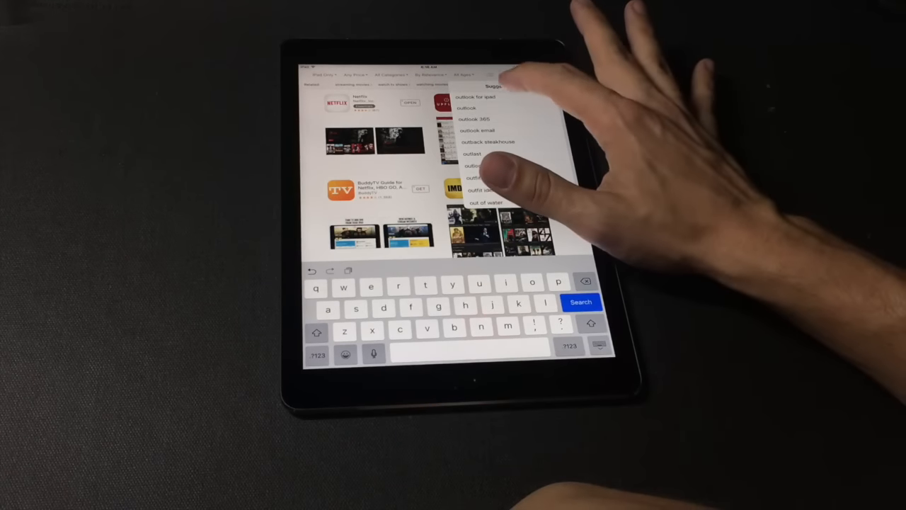
left_click(483, 96)
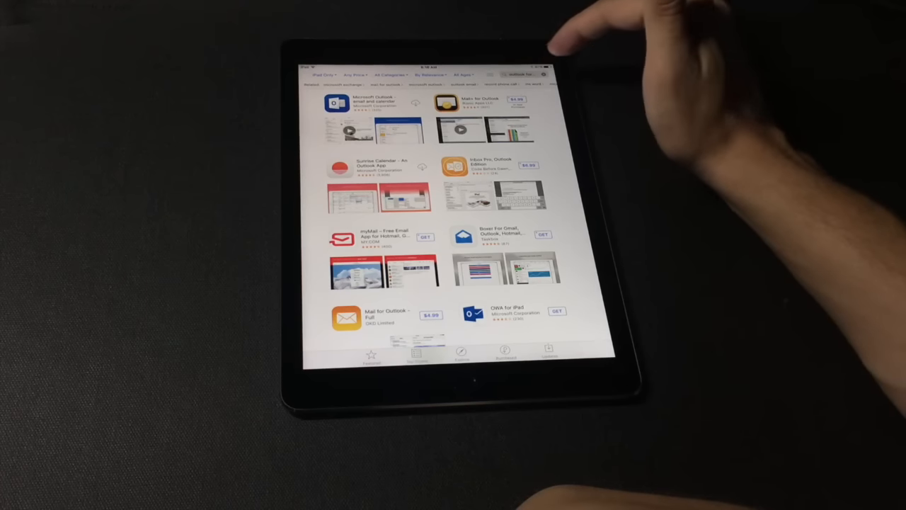
Search for Slack, preview its screenshots, and return to the Slack results.
left_click(517, 74)
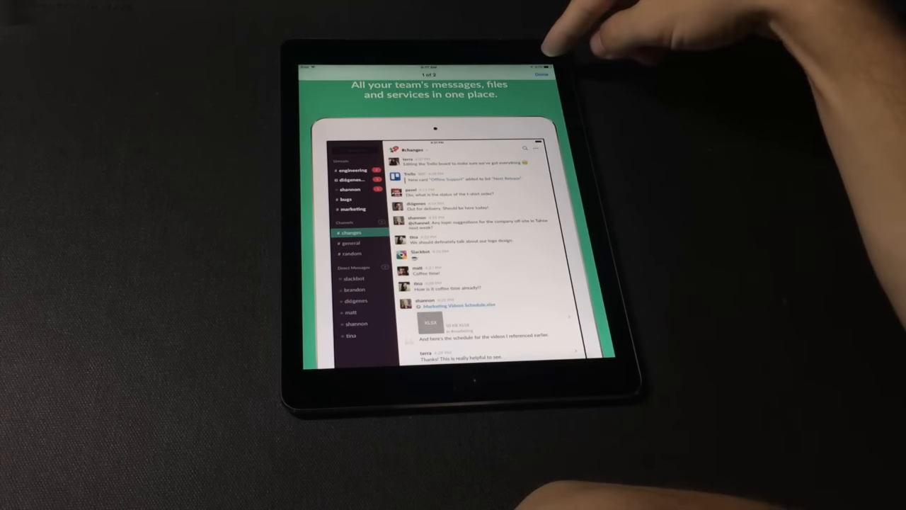
left_click(541, 74)
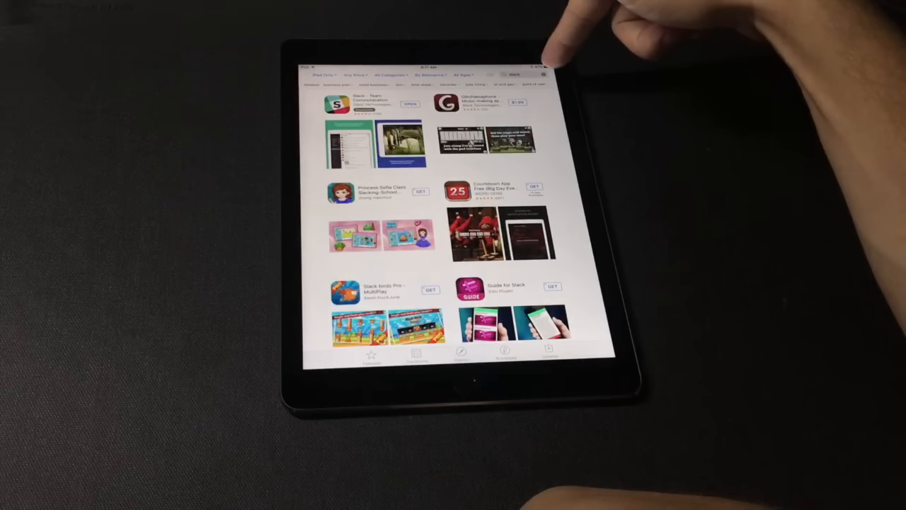
Search for and get Quip and Twitter, then return to the home screen.
left_click(517, 74)
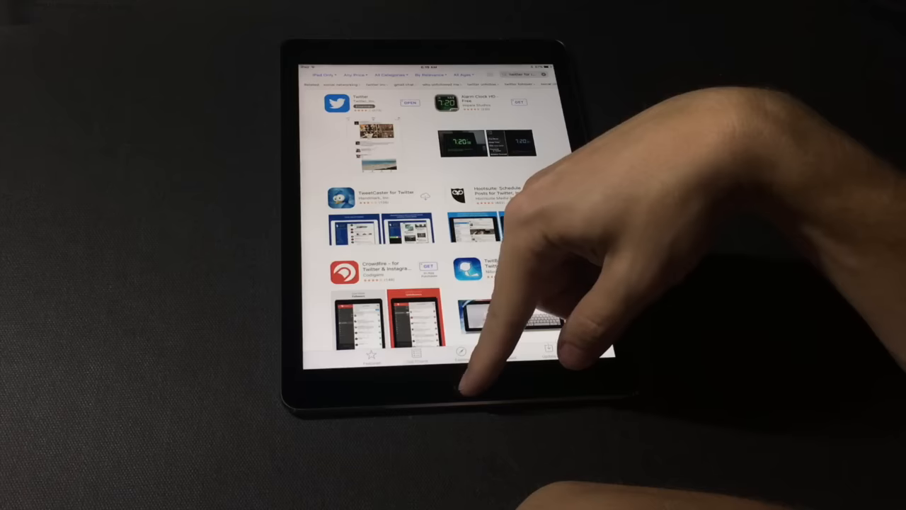
key("home")
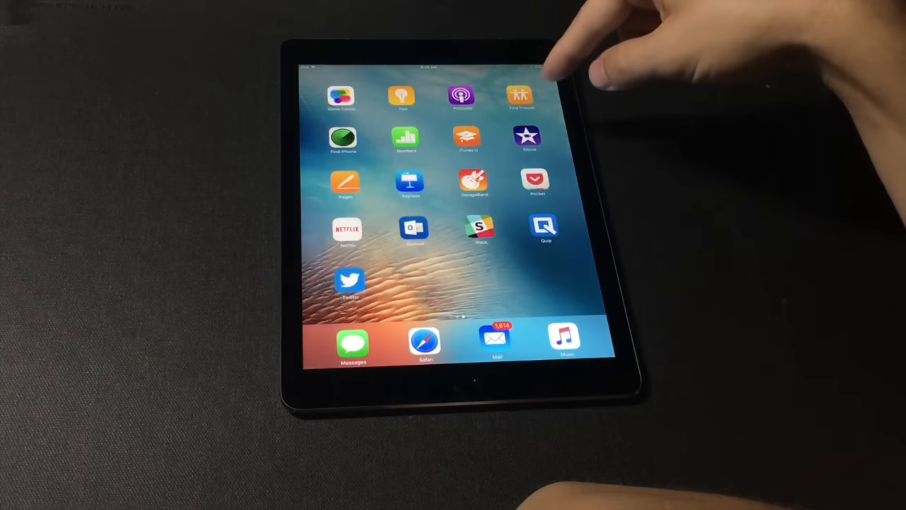